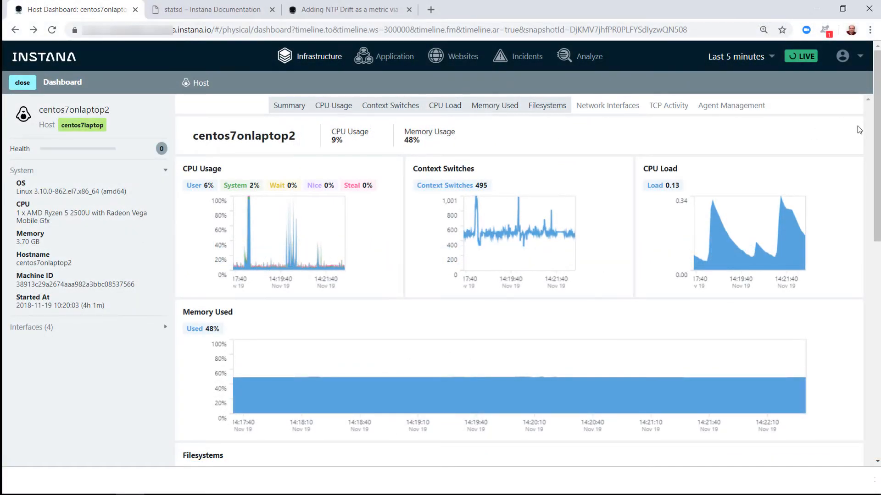
- Scroll the statsd documentation page down to the Transmission section on sending custom metrics
scroll(down, 3)
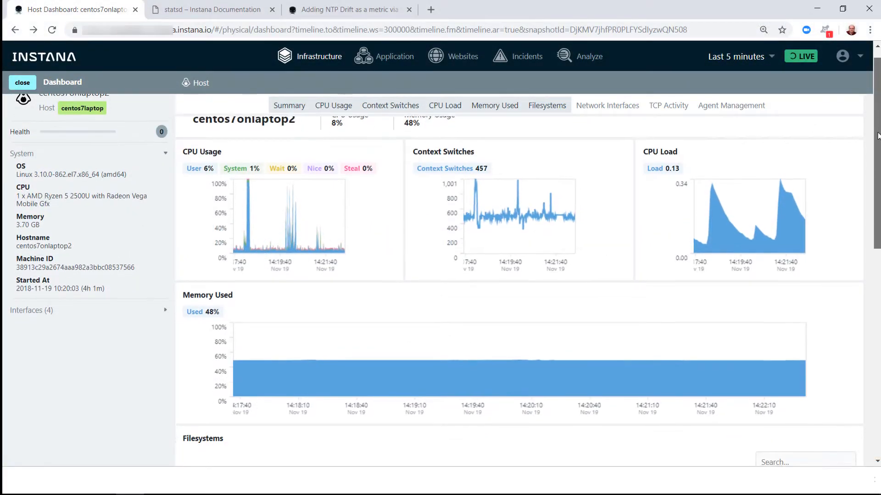
scroll(down, 3)
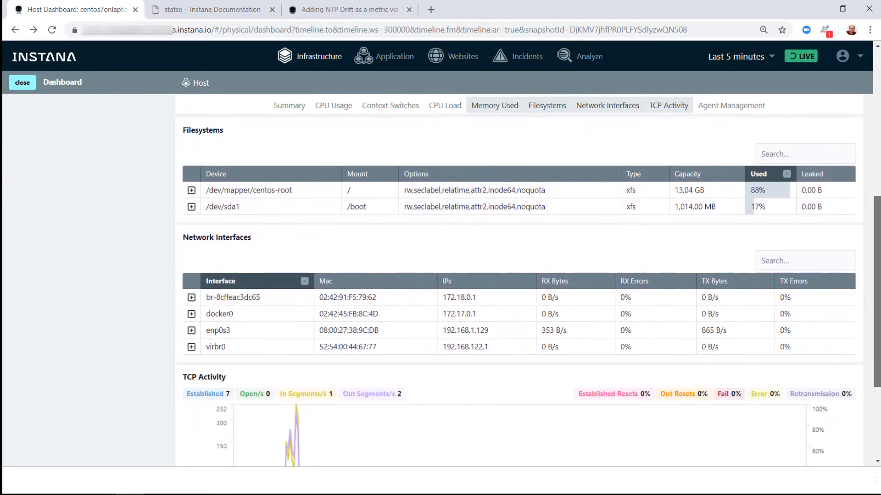
click(209, 9)
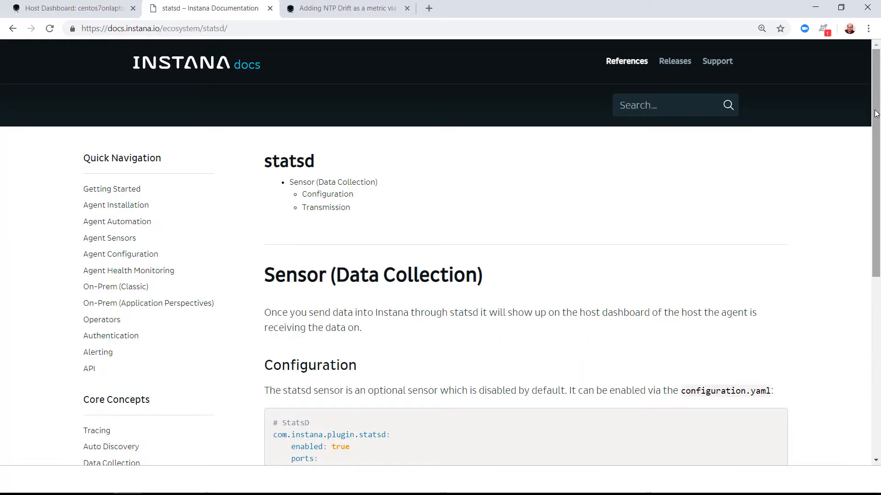
scroll(down, 3)
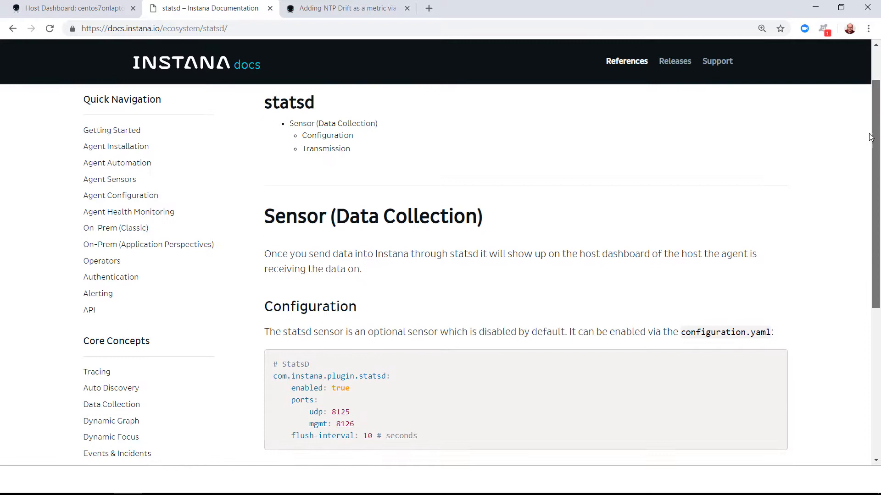
scroll(down, 3)
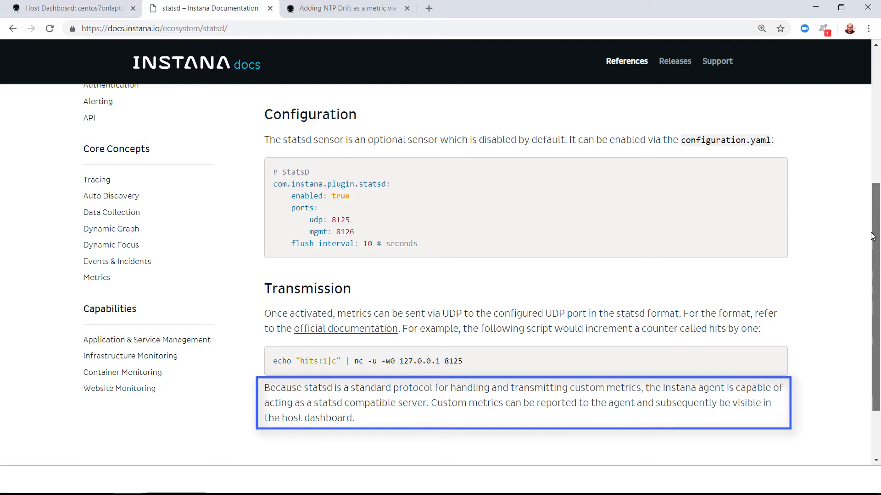
mouse_move(862, 212)
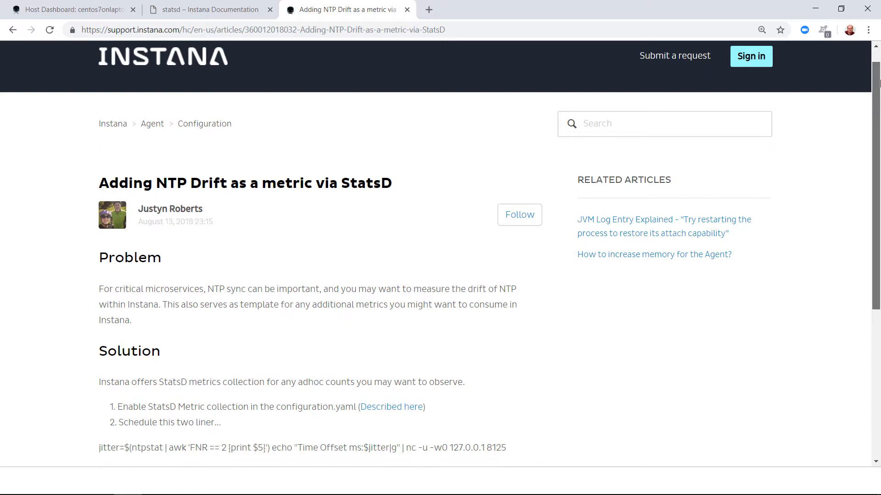
- Scroll through the 'Adding NTP Drift as a metric via StatsD' support article
scroll(down, 3)
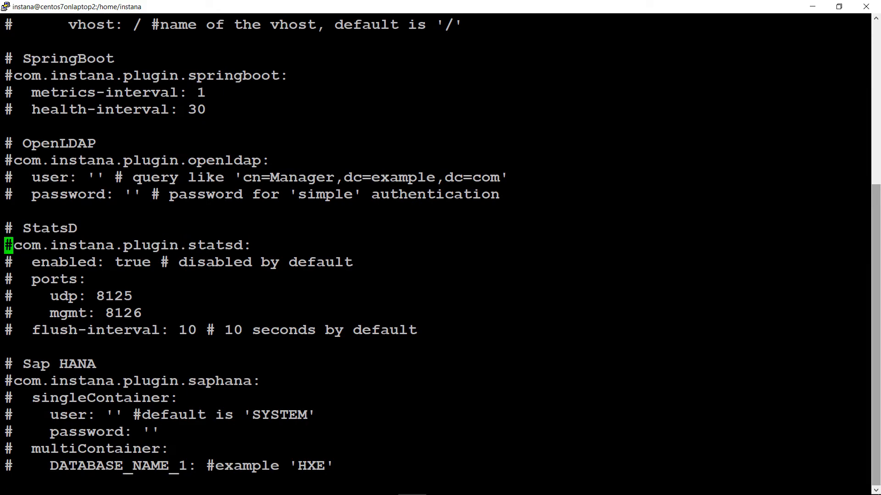
- Write the edited com.instana.plugin.statsd block of configuration.yaml with :w
text(:w)
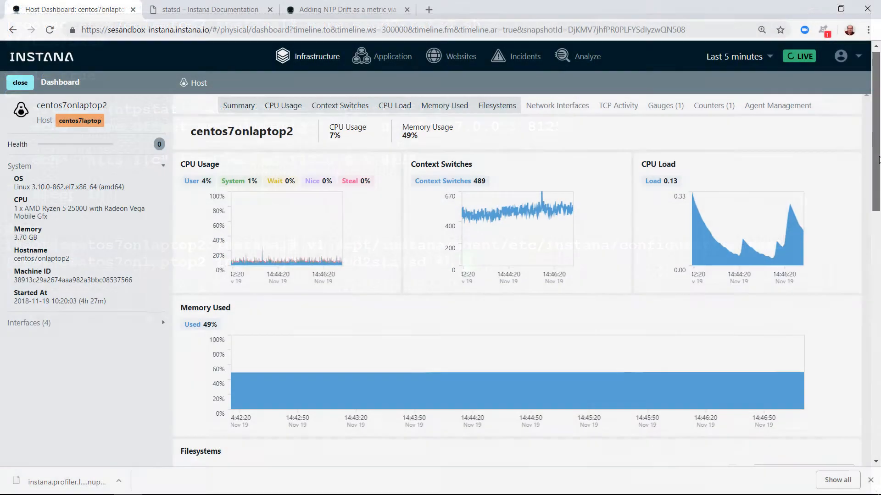
- Scroll the centos7onlaptop2 host dashboard down to the Gauges (1) and Counters (1) sections
scroll(down, 3)
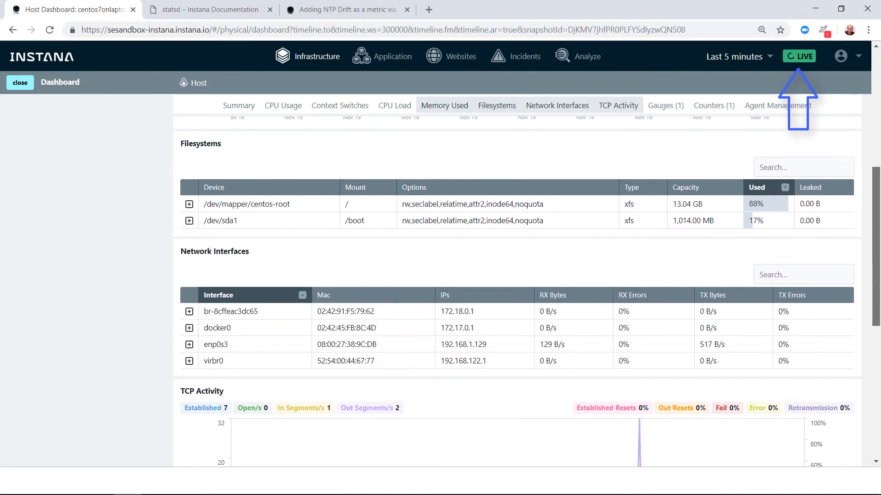
scroll(down, 3)
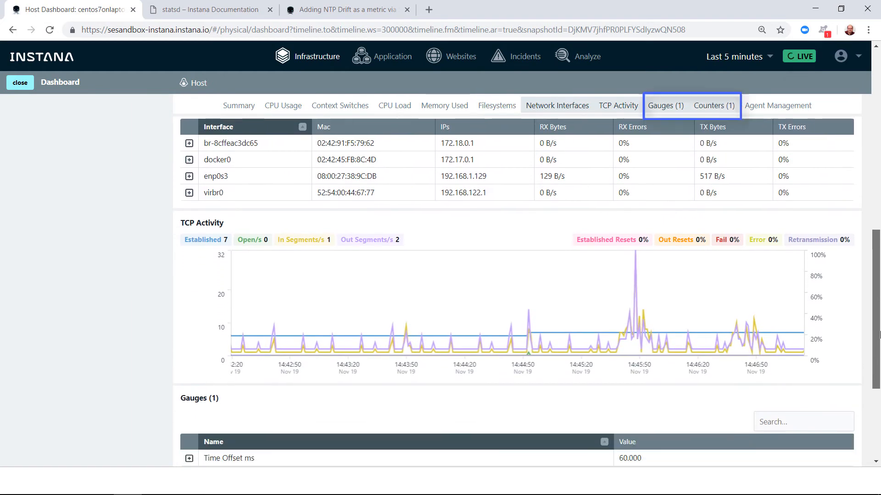
scroll(down, 3)
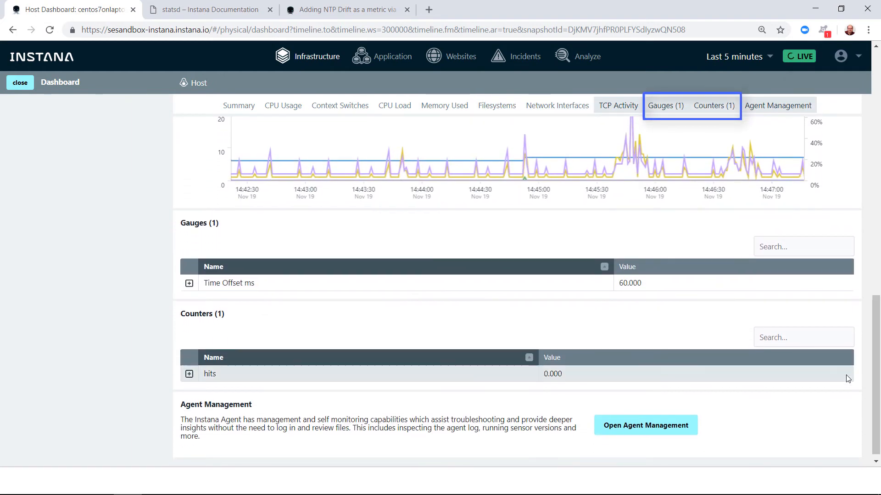
- Expand the 'hits' counter and 'Time Offset ms' gauge charts, then scroll to view both
click(189, 374)
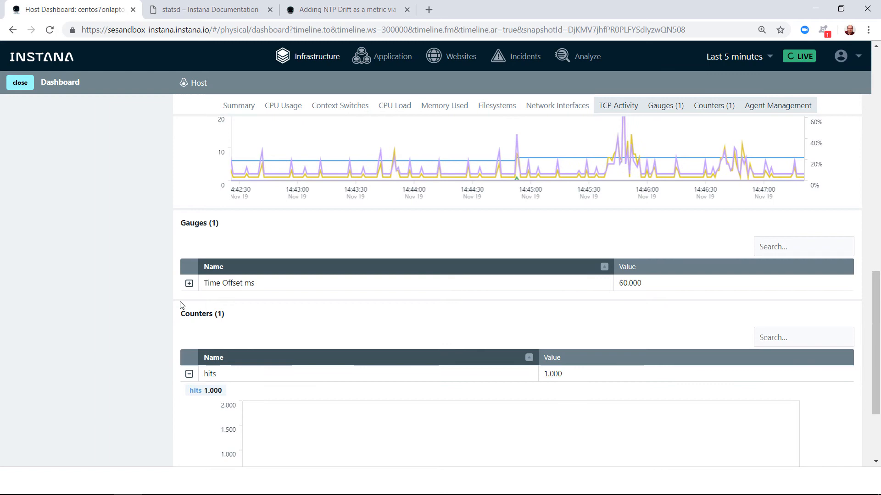
click(188, 283)
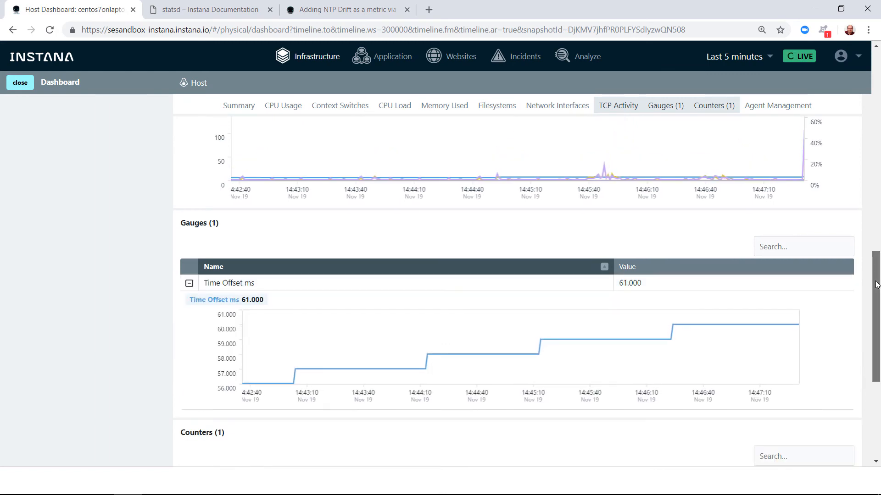
scroll(down, 3)
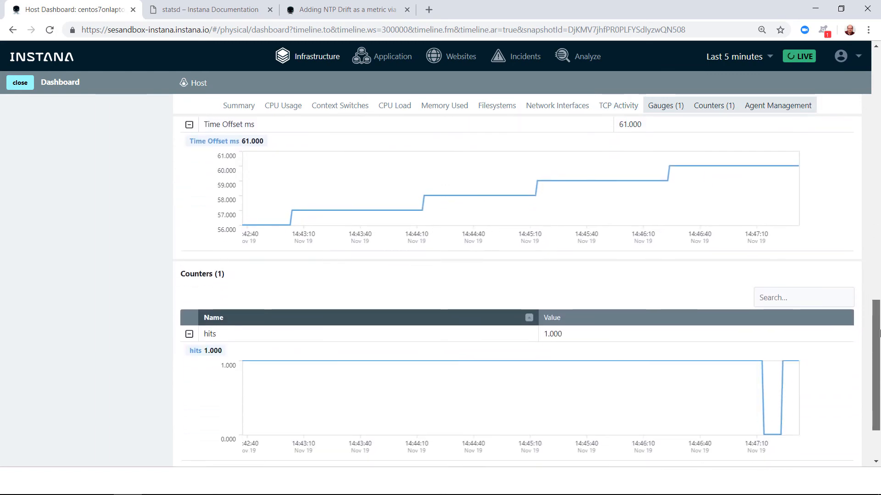